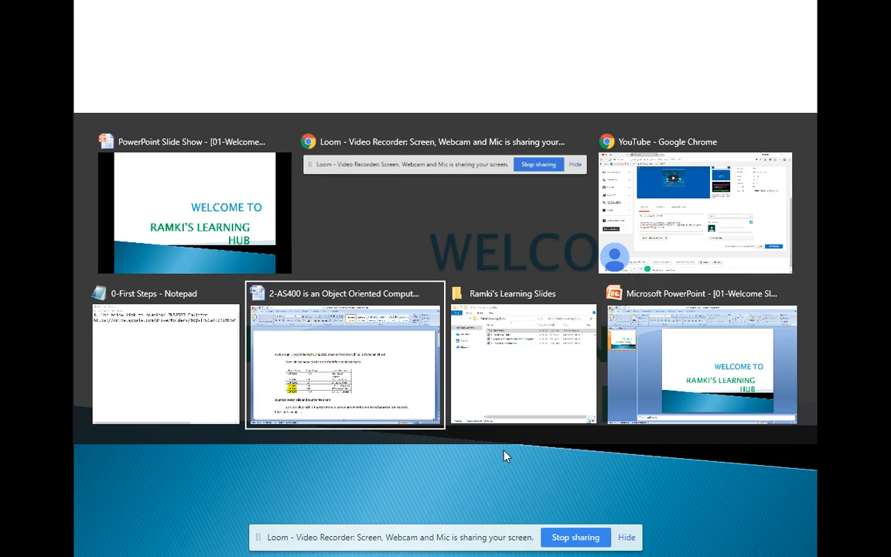
# Switch to the AS400 object notes and review the CUSTMAS name and *PGM type in the table.
pyautogui.click(345, 356)
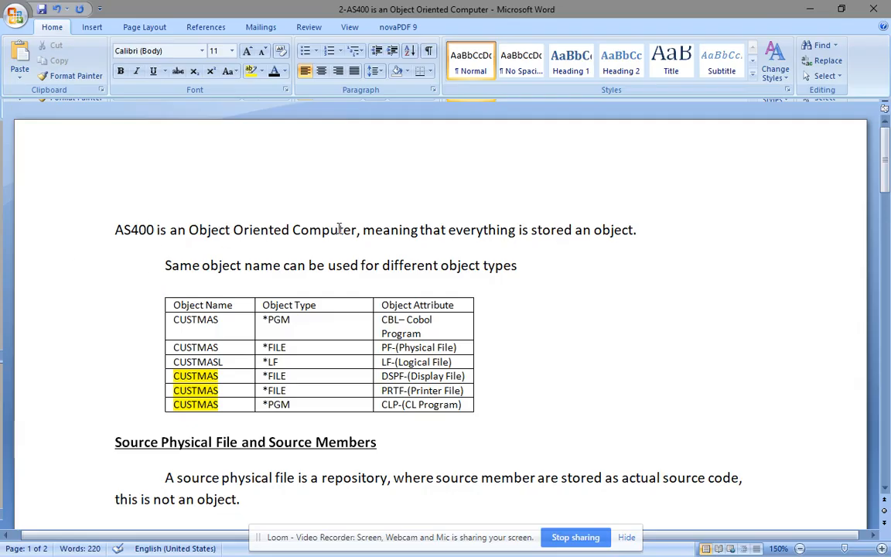
pyautogui.moveTo(524, 244)
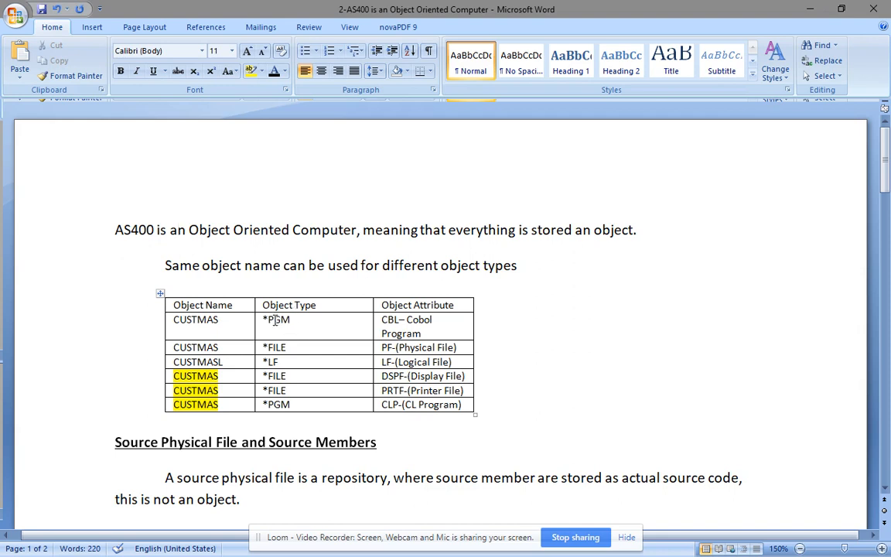
pyautogui.doubleClick(195, 319)
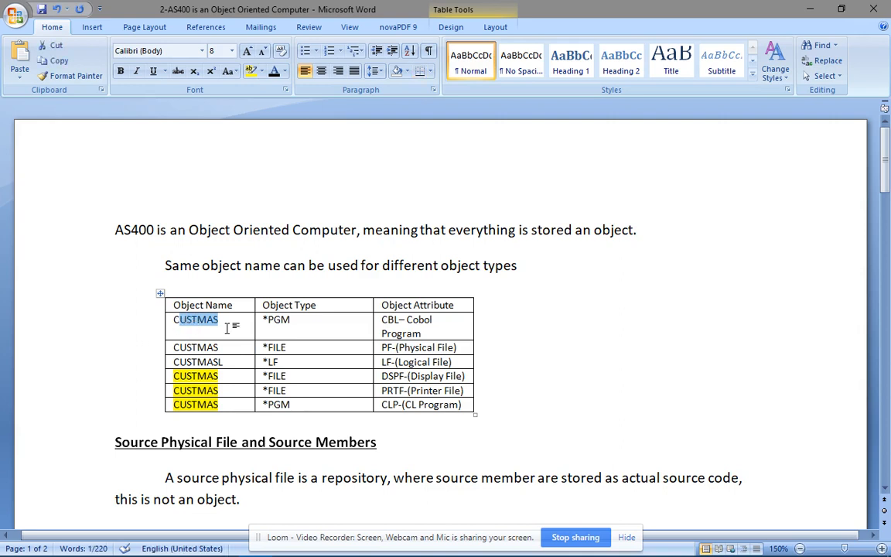
pyautogui.moveTo(229, 328)
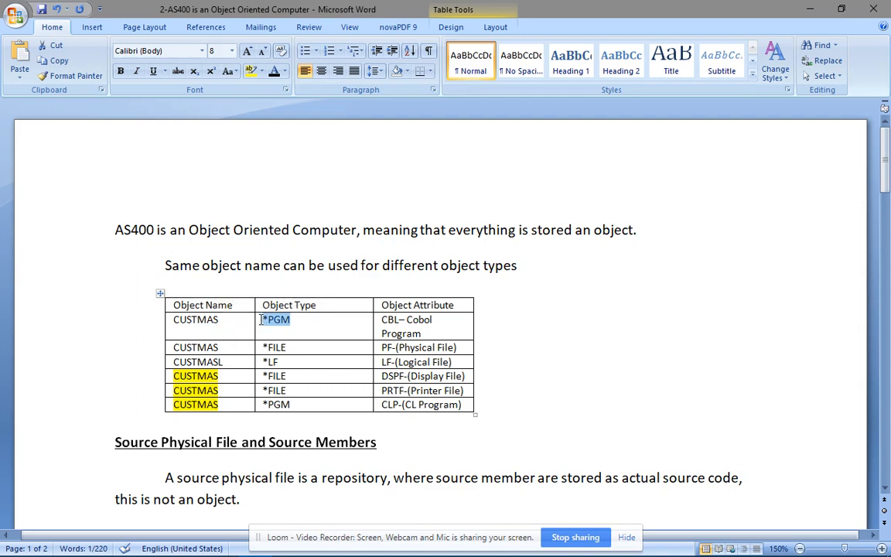
pyautogui.click(390, 319)
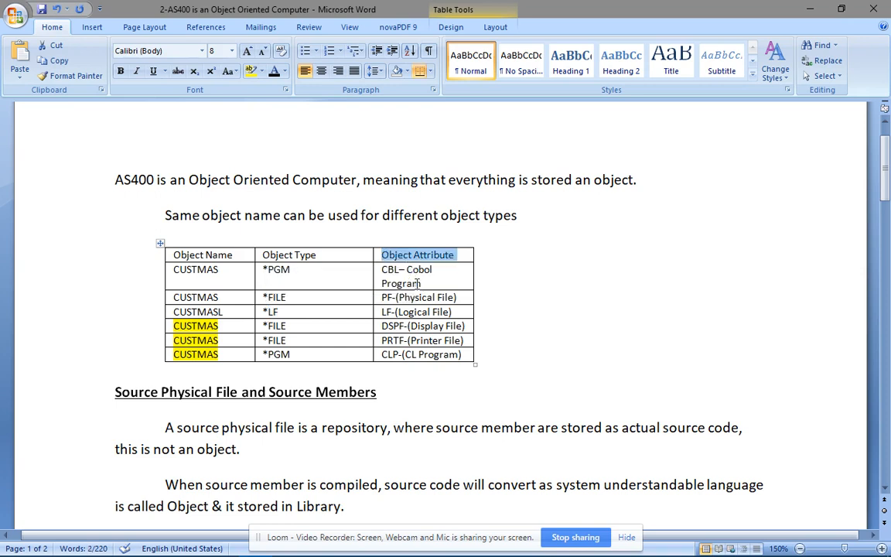
pyautogui.moveTo(408, 275)
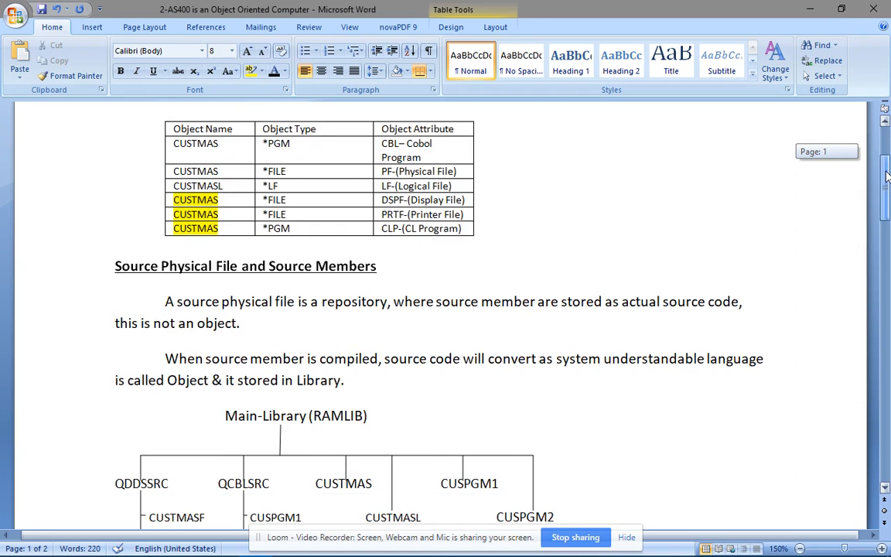
pyautogui.scroll(-3)
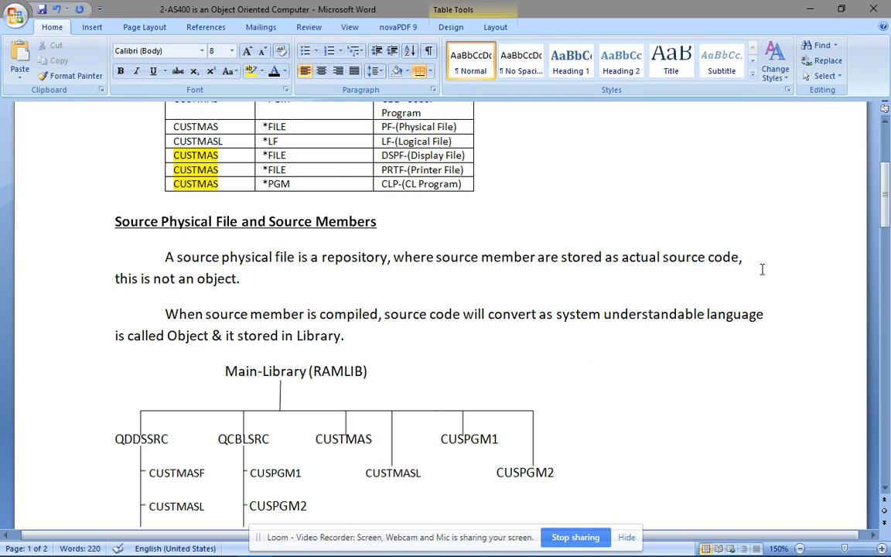
pyautogui.moveTo(760, 266)
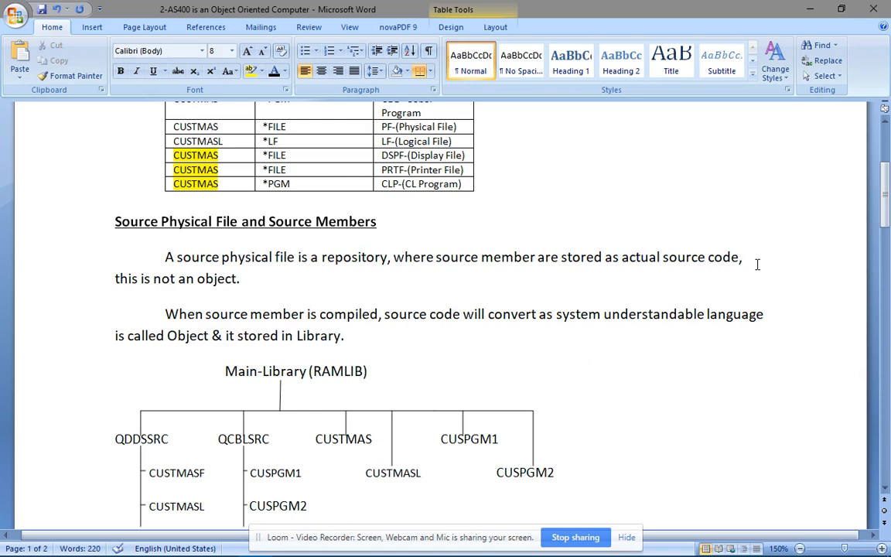
pyautogui.moveTo(467, 288)
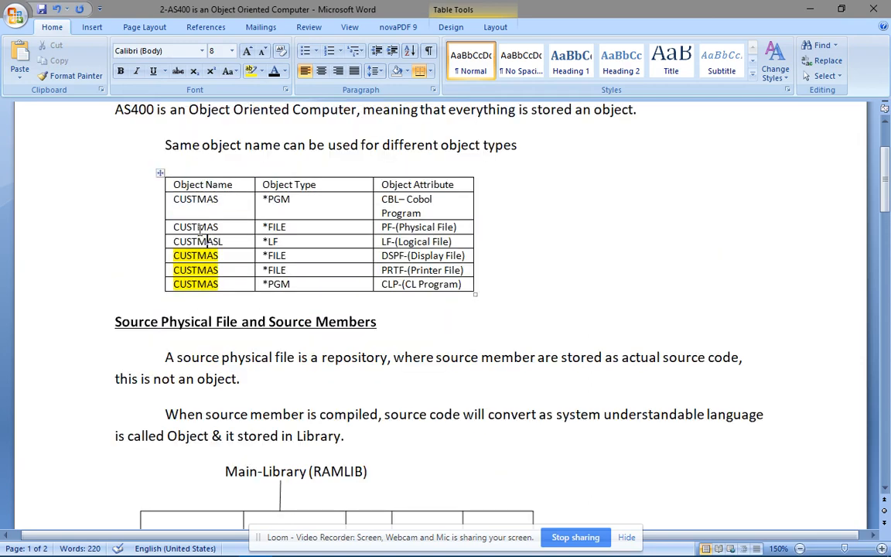
pyautogui.doubleClick(195, 226)
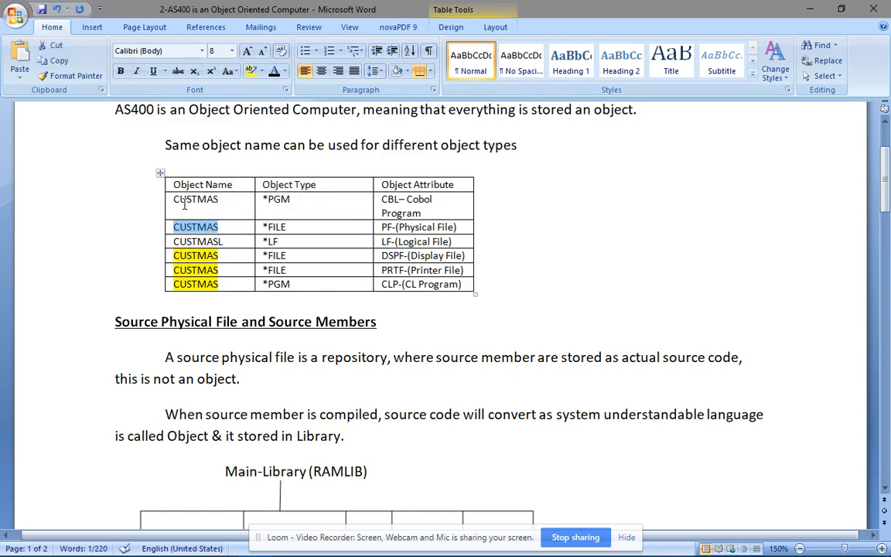
pyautogui.scroll(-3)
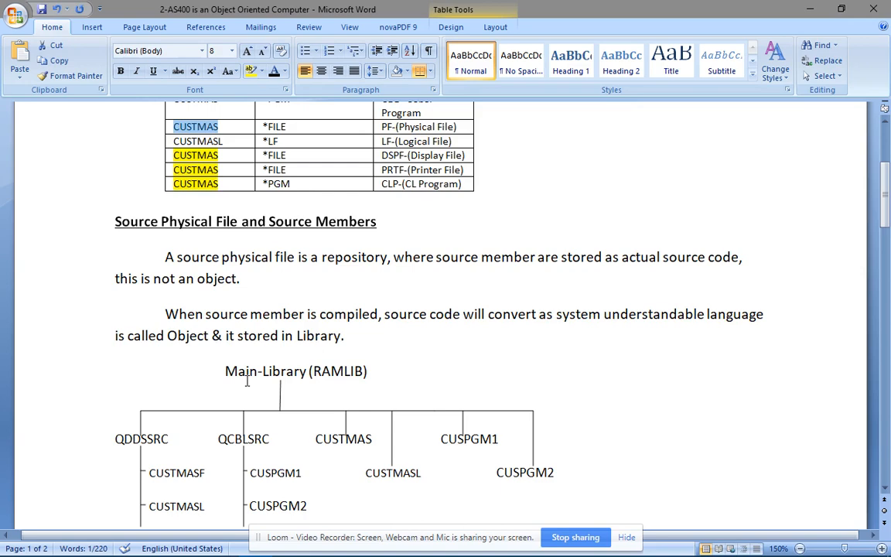
pyautogui.scroll(-3)
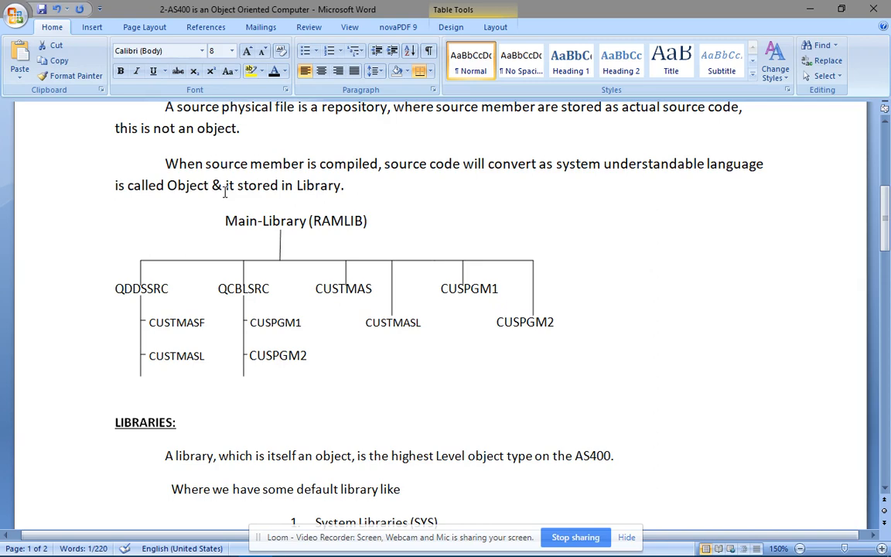
pyautogui.scroll(-3)
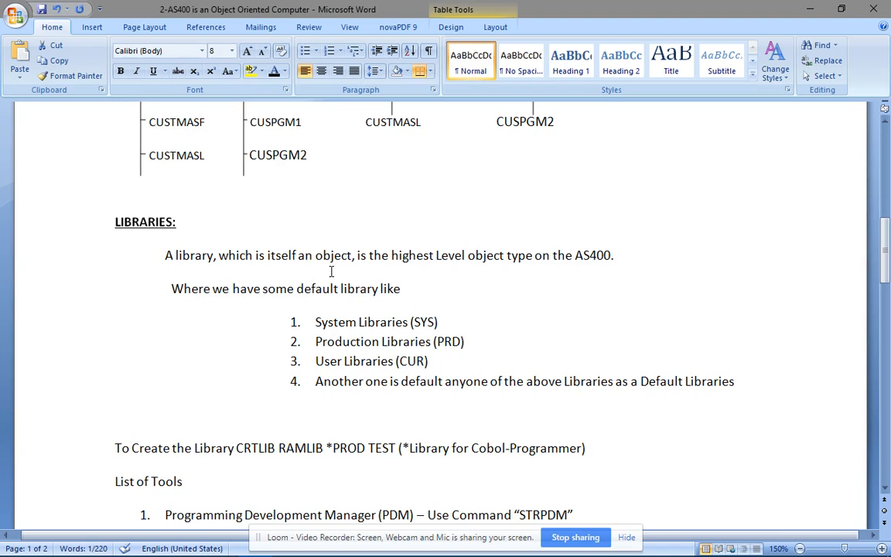
pyautogui.moveTo(507, 266)
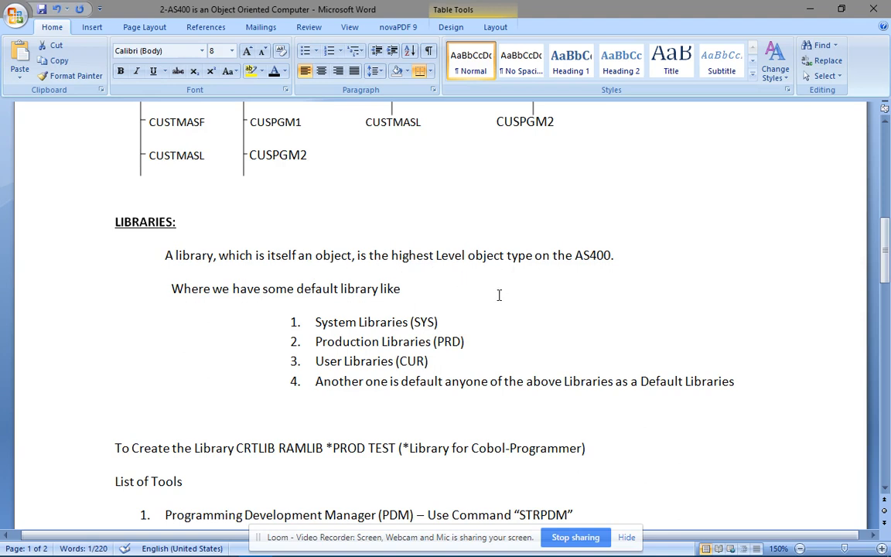
pyautogui.moveTo(489, 298)
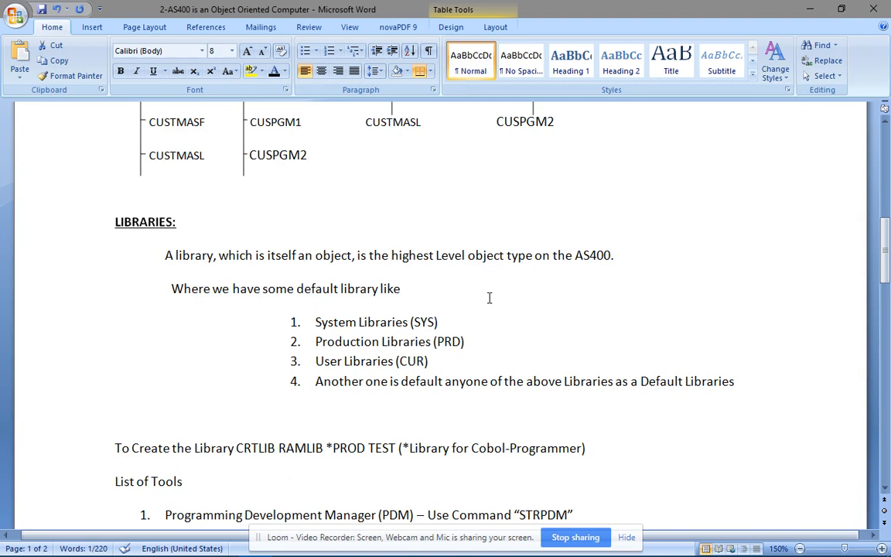
pyautogui.moveTo(399, 378)
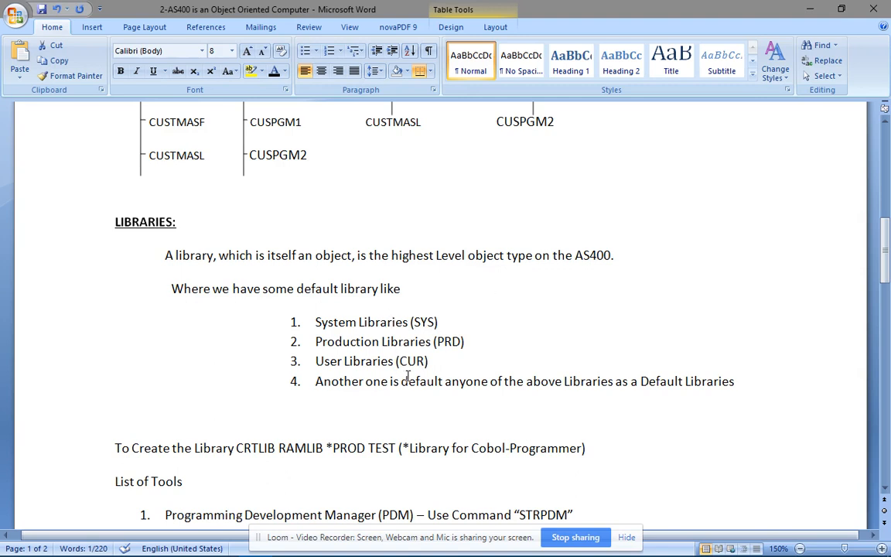
pyautogui.moveTo(316, 322); pyautogui.dragTo(427, 363)
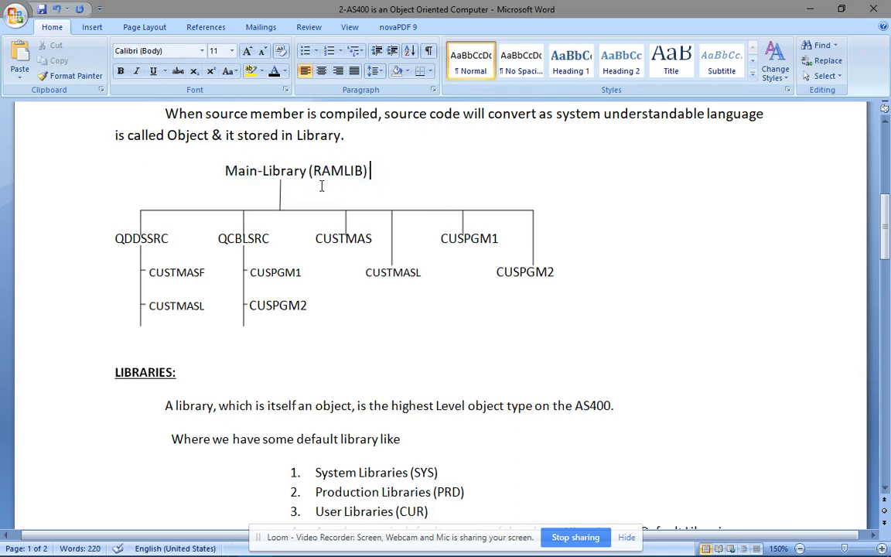
pyautogui.moveTo(115, 238); pyautogui.dragTo(532, 239)
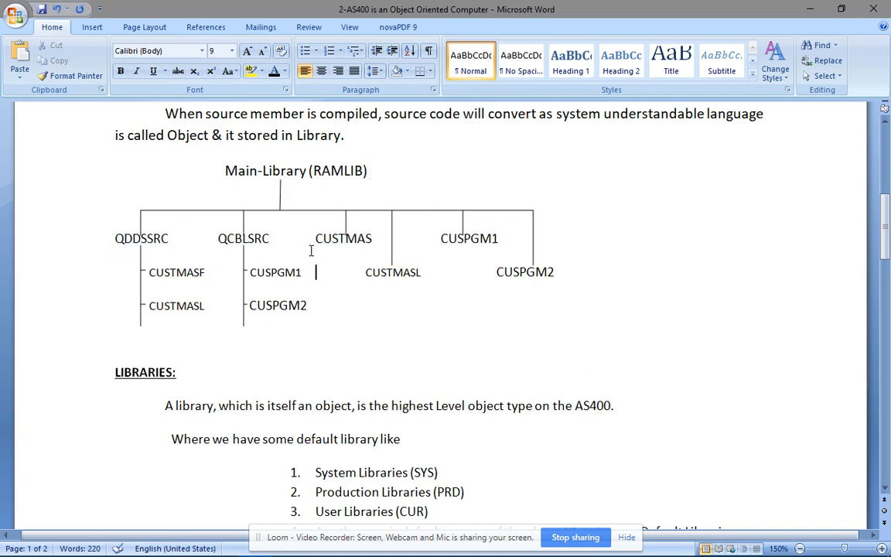
pyautogui.moveTo(114, 238); pyautogui.dragTo(269, 248)
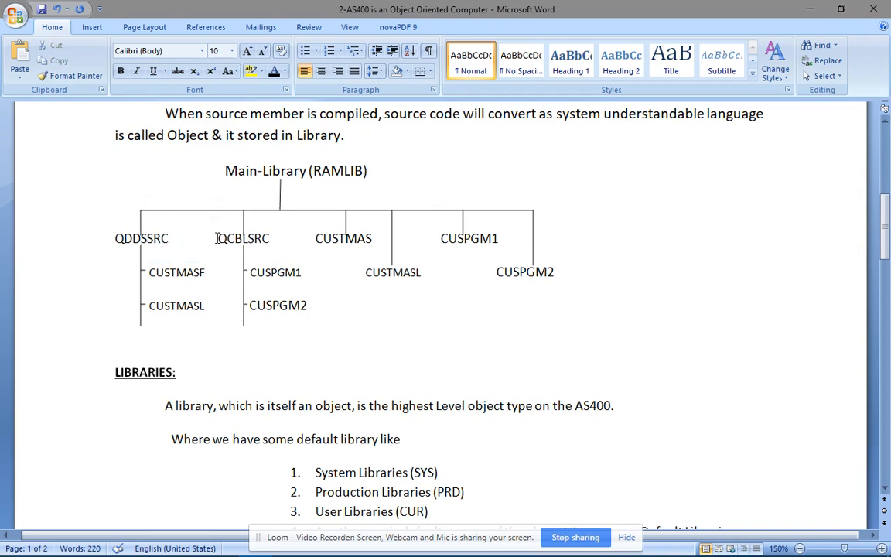
pyautogui.doubleClick(241, 238)
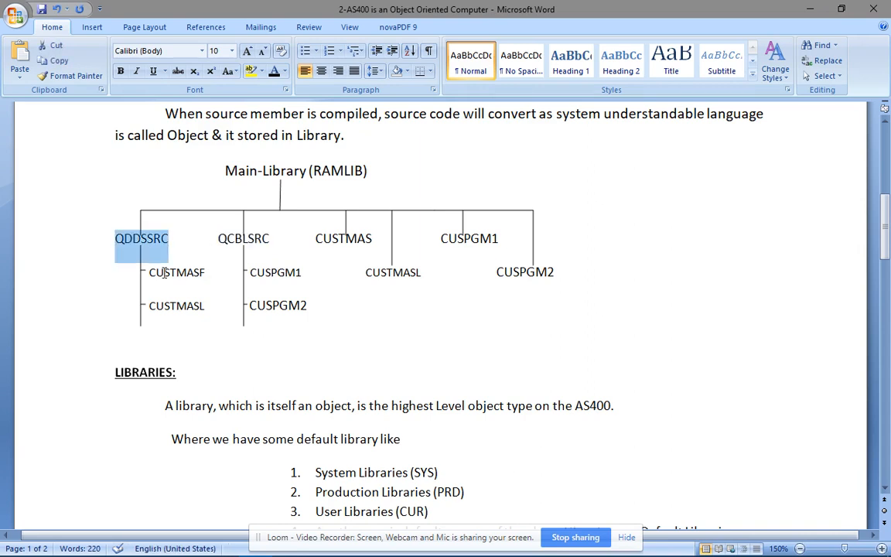
pyautogui.click(185, 272)
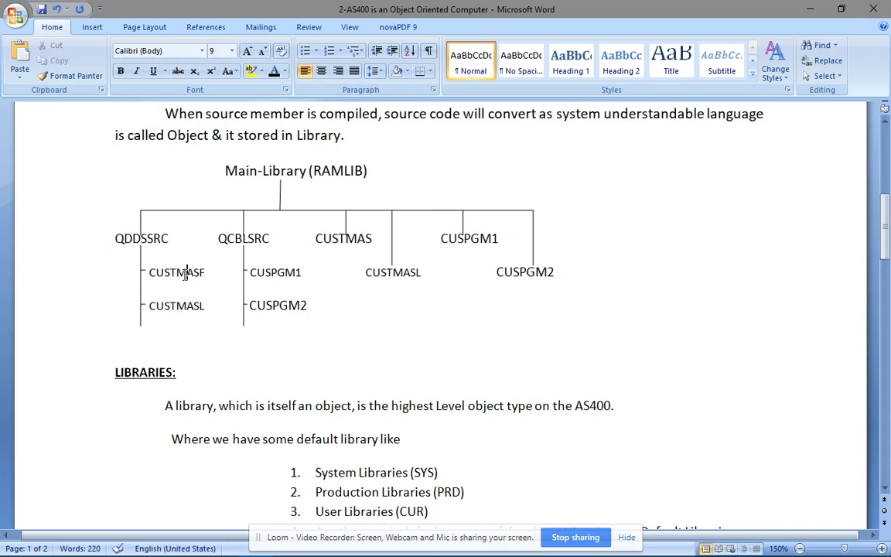
pyautogui.doubleClick(177, 273)
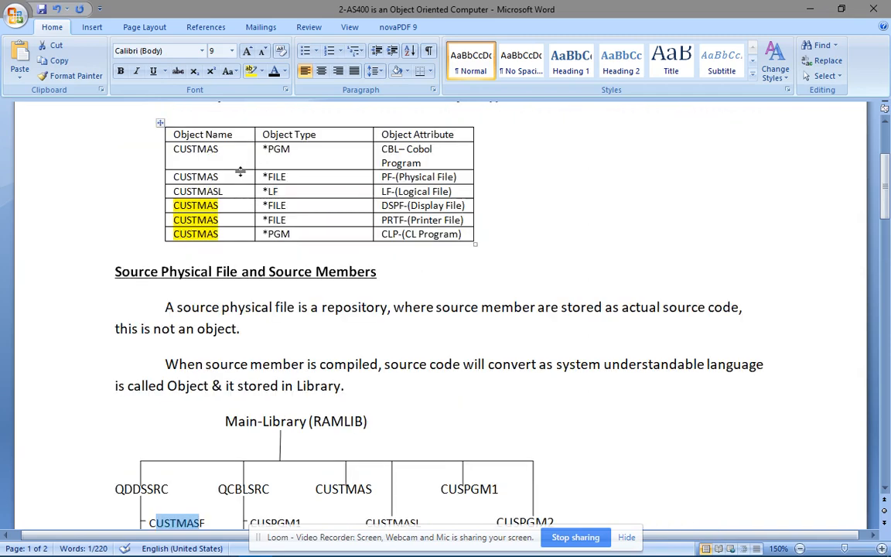
pyautogui.scroll(-3)
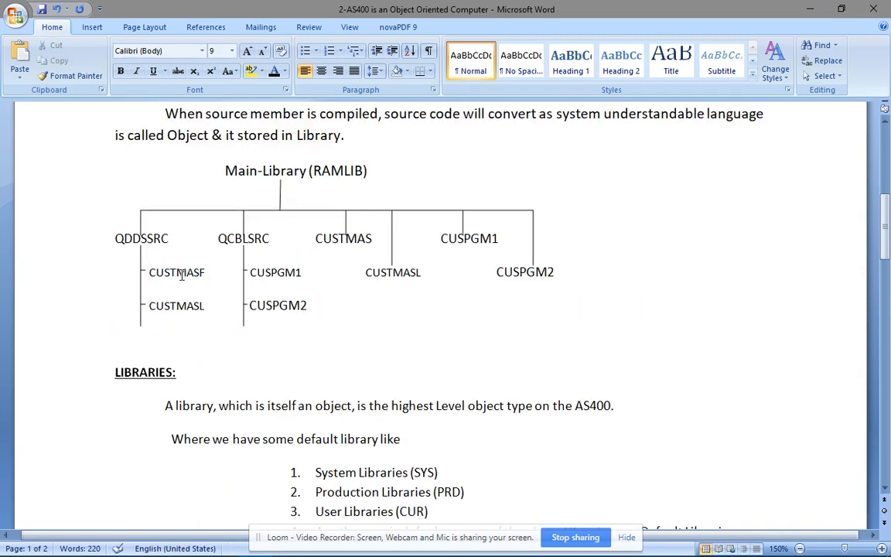
pyautogui.doubleClick(177, 273)
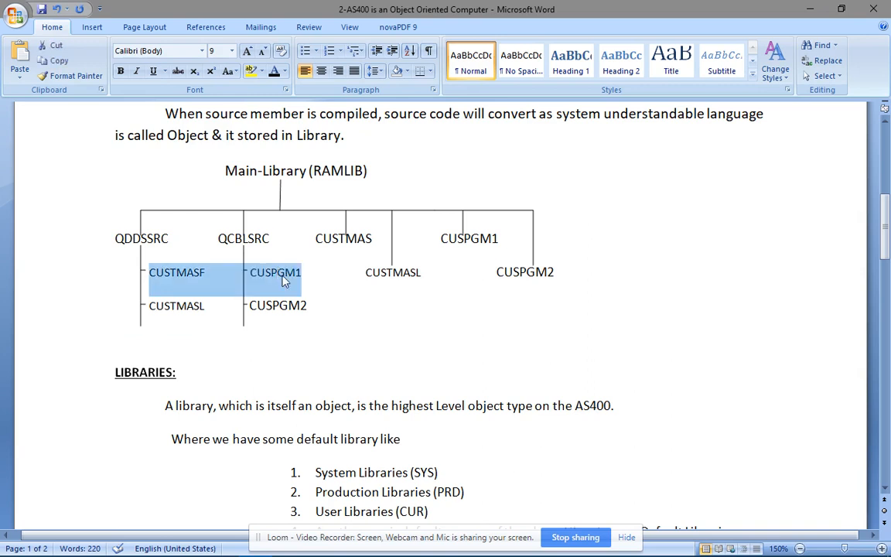
pyautogui.click(270, 251)
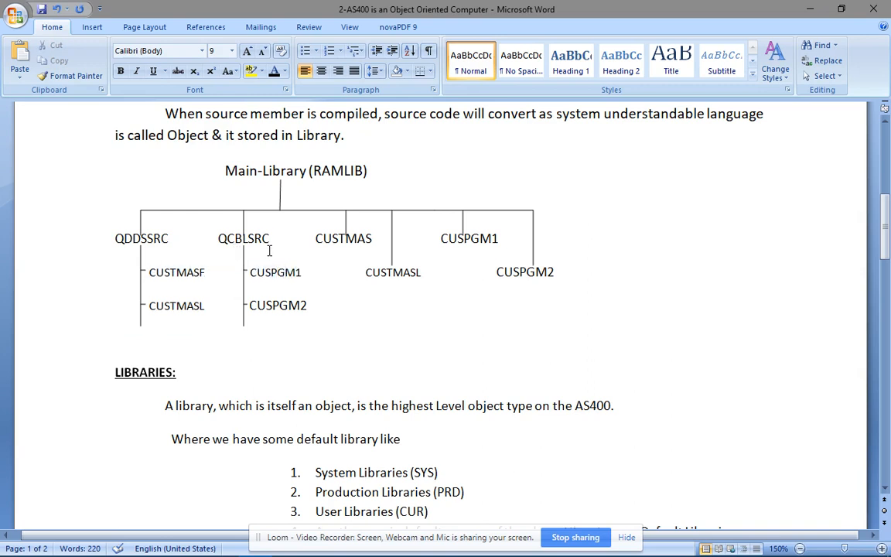
pyautogui.doubleClick(276, 272)
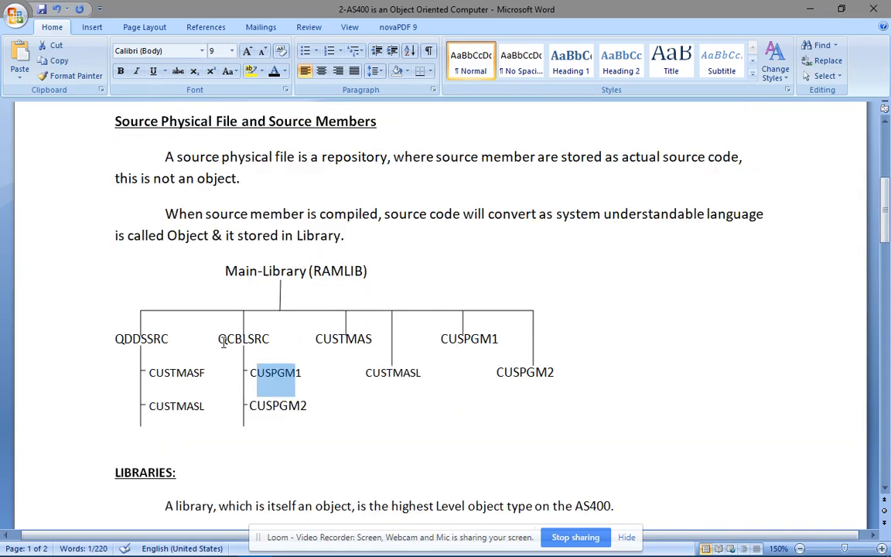
# Append the letter F to the CUSTMAS node so it reads CUSTMASF.
pyautogui.doubleClick(245, 339)
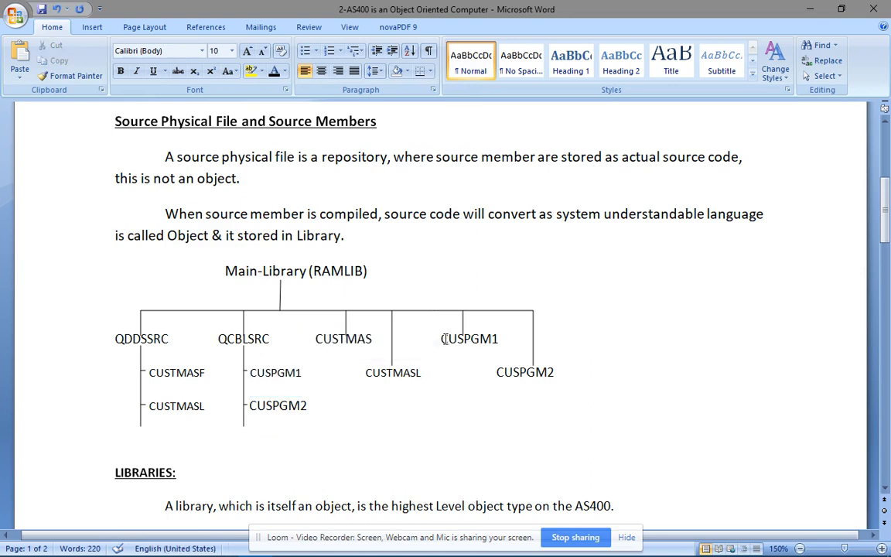
pyautogui.doubleClick(525, 372)
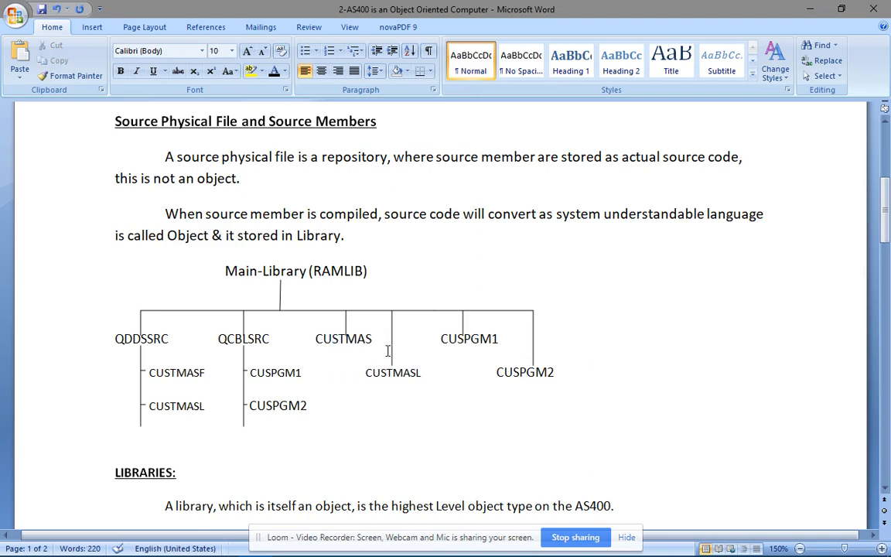
pyautogui.write('F')
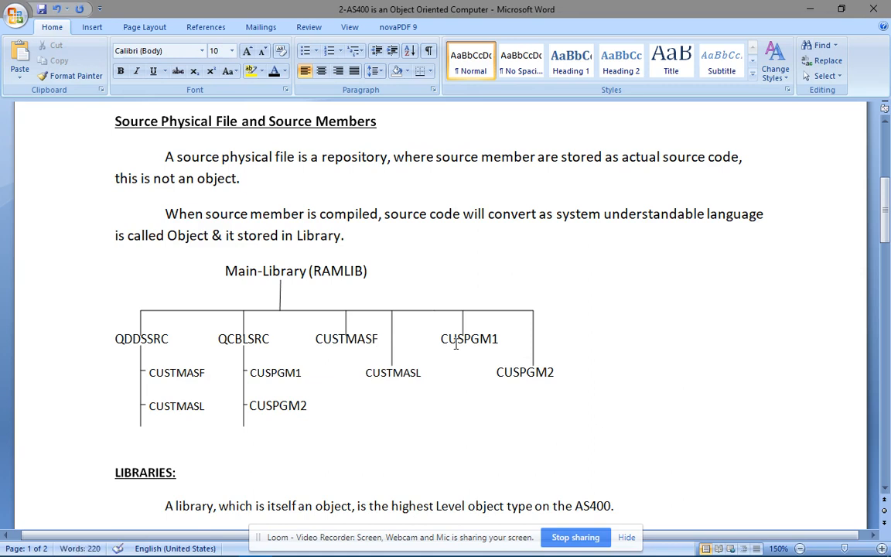
pyautogui.doubleClick(468, 339)
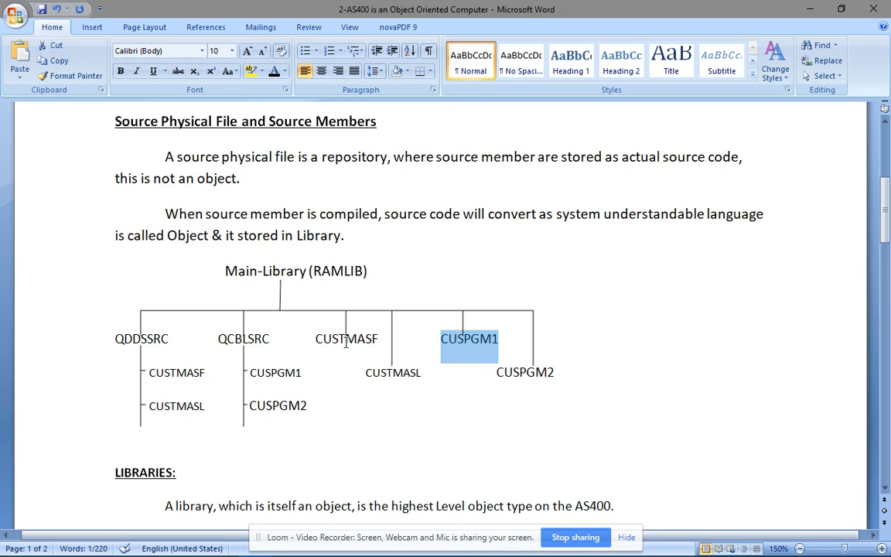
pyautogui.moveTo(329, 359)
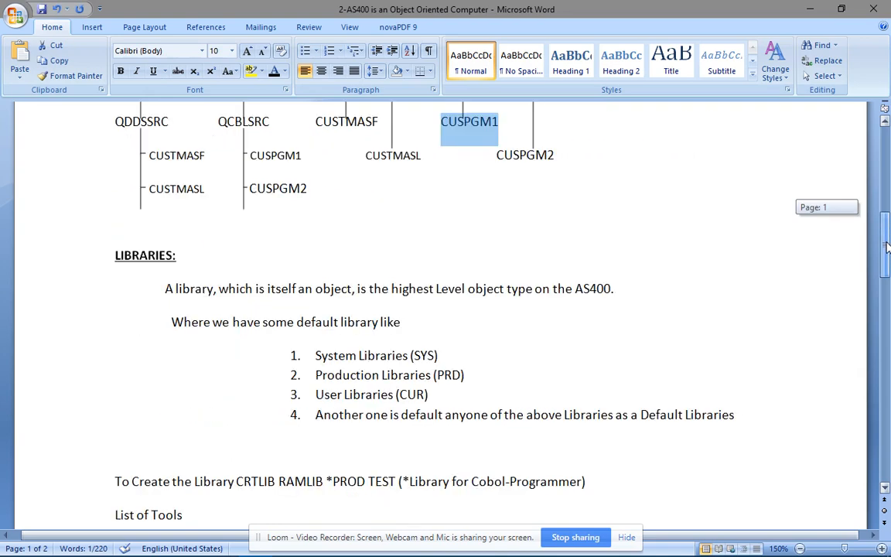
pyautogui.scroll(-3)
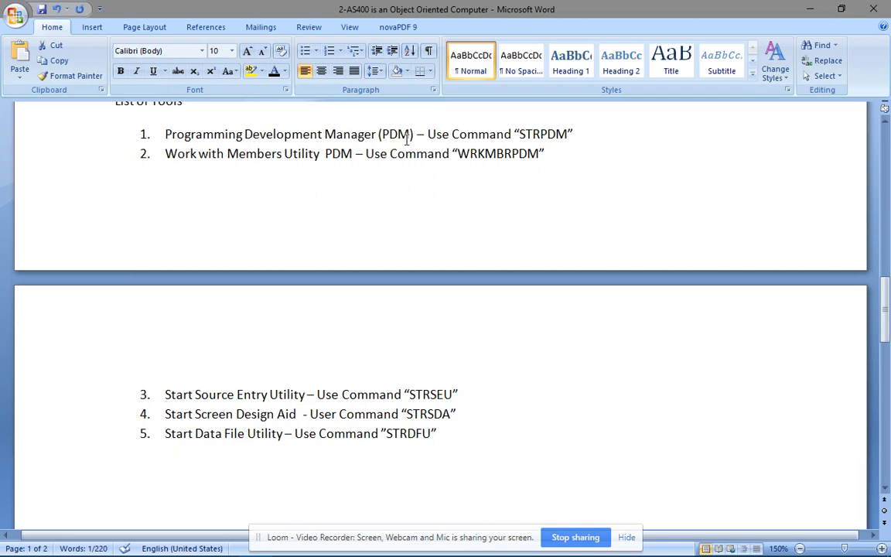
pyautogui.moveTo(492, 169)
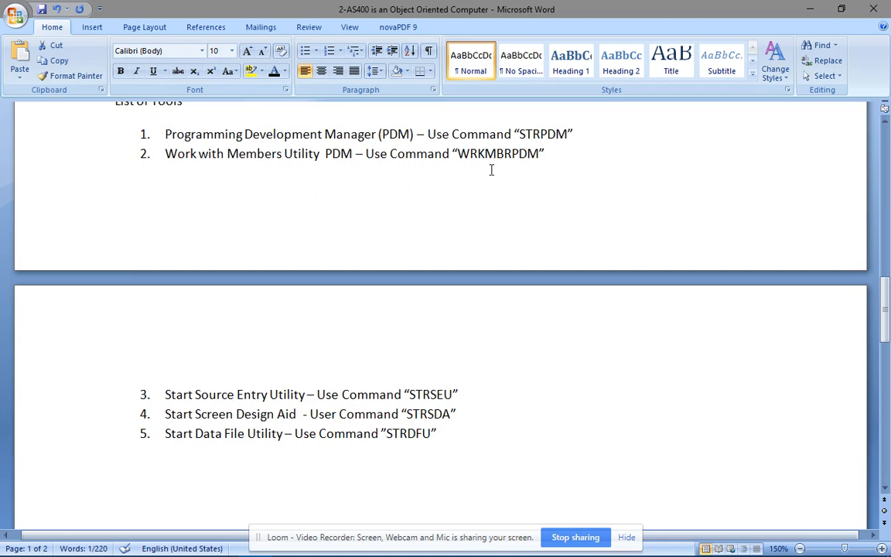
pyautogui.moveTo(325, 158)
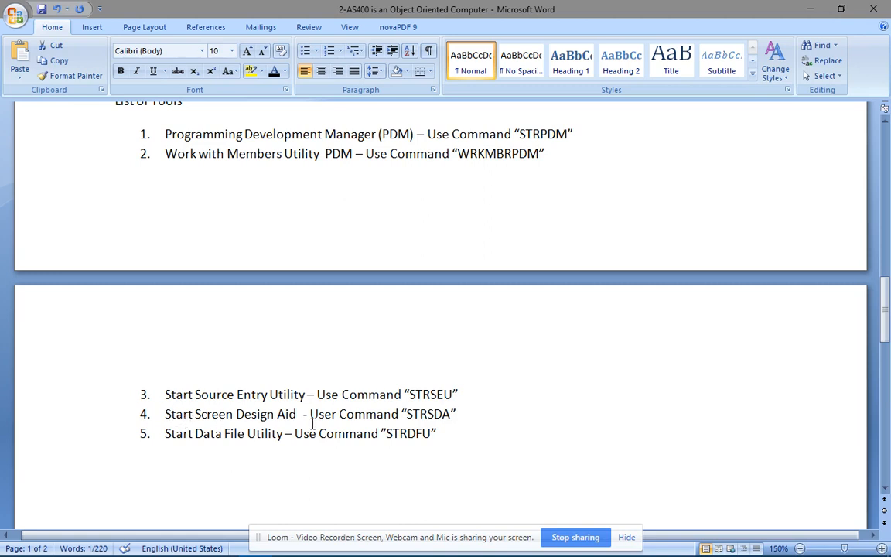
pyautogui.moveTo(375, 414)
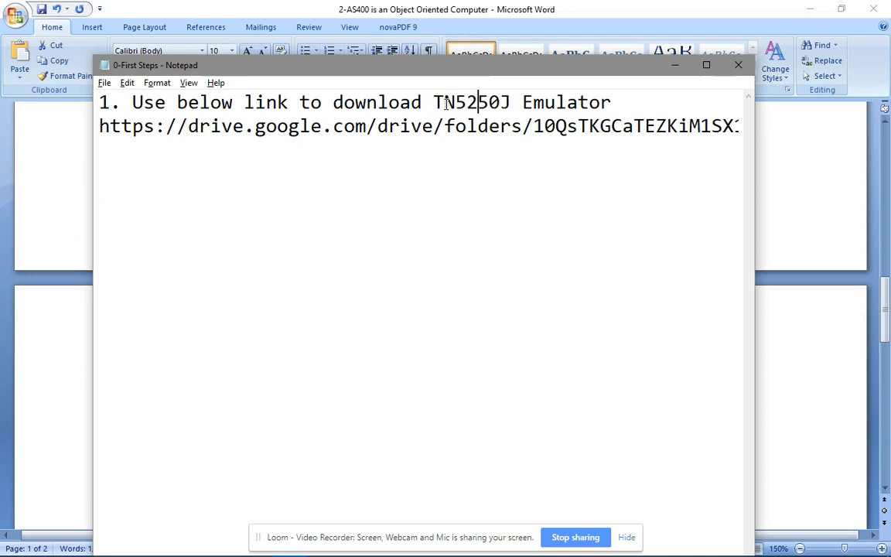
# Select the emulator name TN5250J in the First Steps notes.
pyautogui.doubleClick(470, 103)
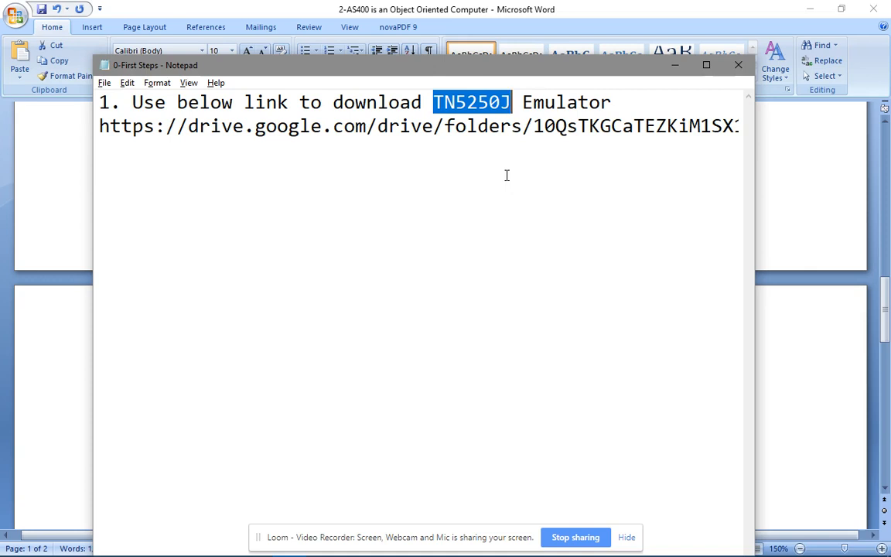
pyautogui.moveTo(244, 134)
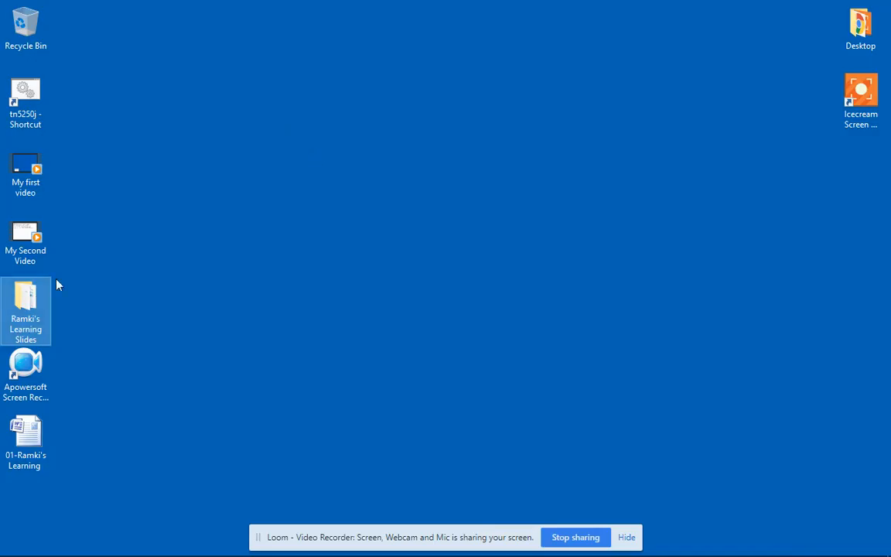
pyautogui.moveTo(24, 93)
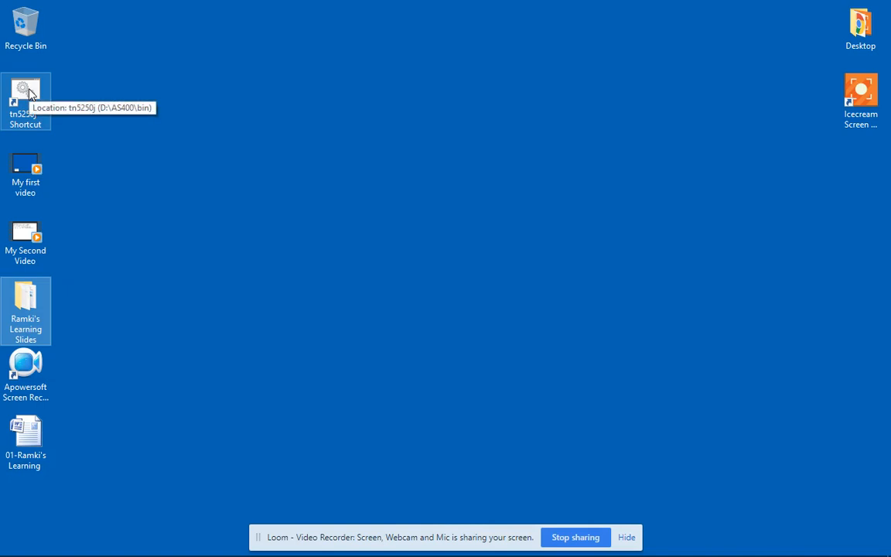
pyautogui.moveTo(44, 106)
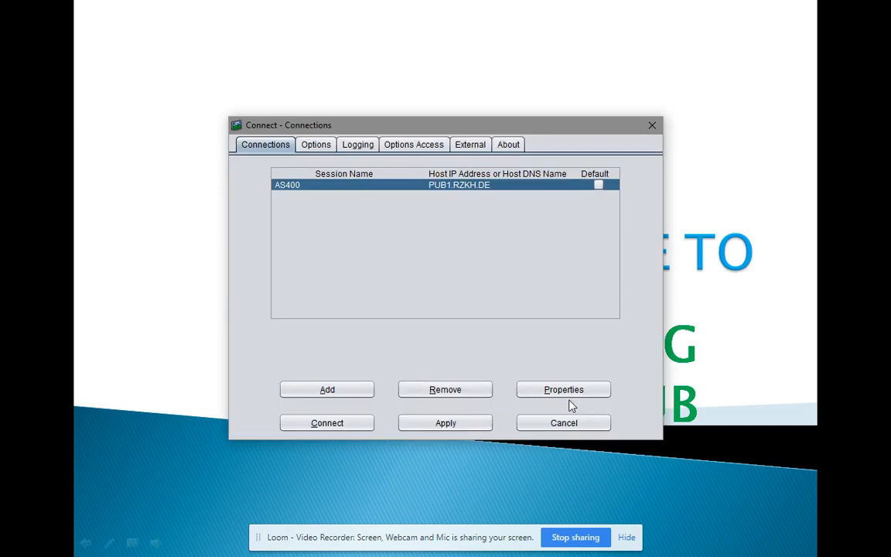
pyautogui.moveTo(327, 395)
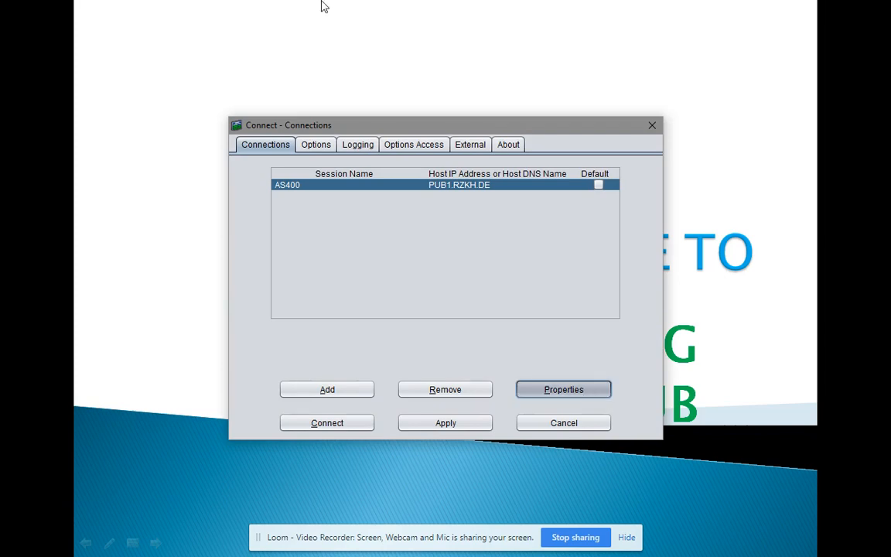
# Switch back to the First Steps notes in Notepad.
pyautogui.click(563, 390)
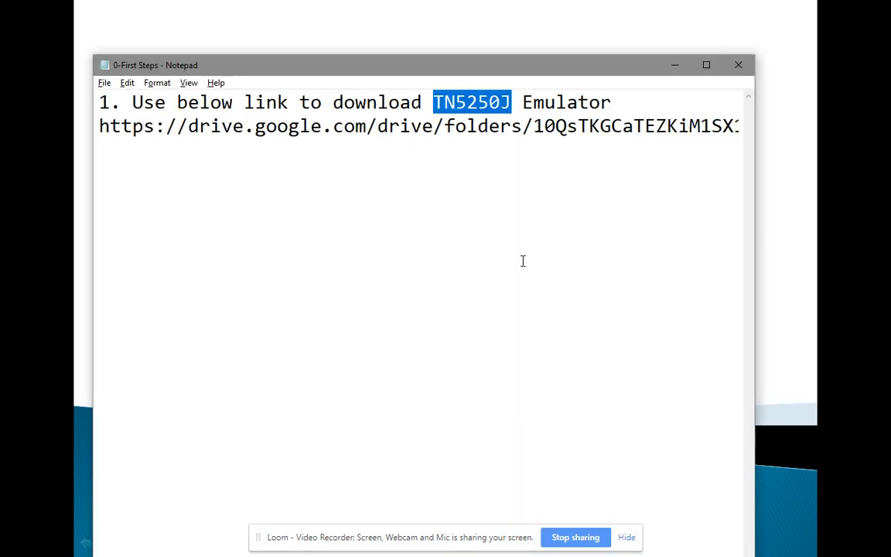
# Append "2. Setup the IP details as PUB1.RZKH.DE" to the notes and return to the emulator.
pyautogui.click(524, 260)
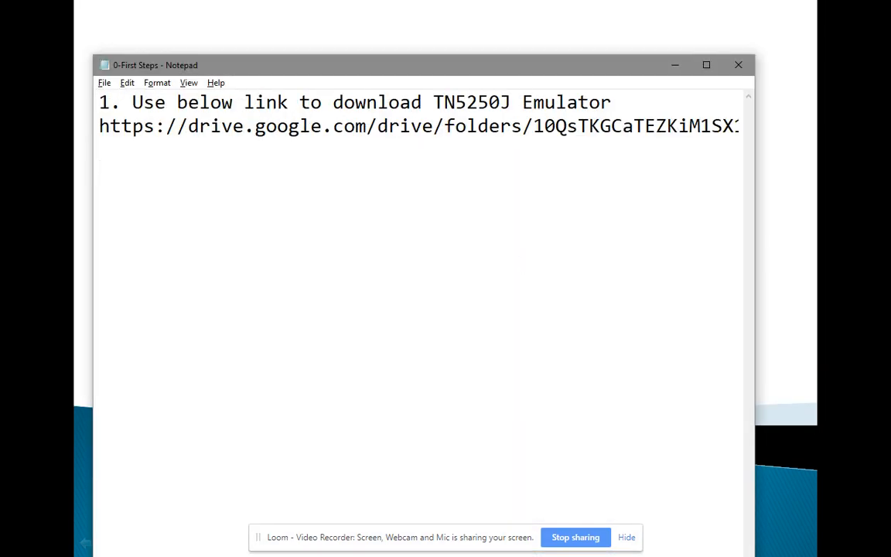
pyautogui.write('2. S')
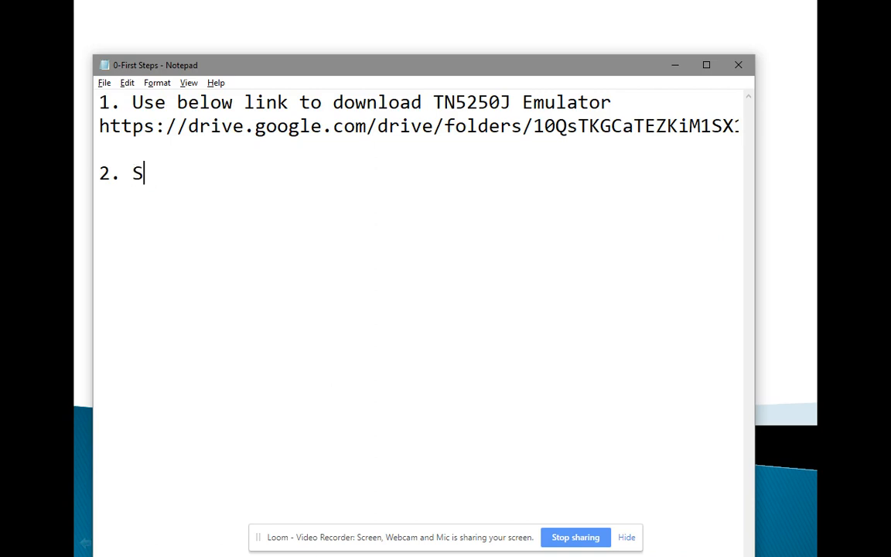
pyautogui.write('etup the IP')
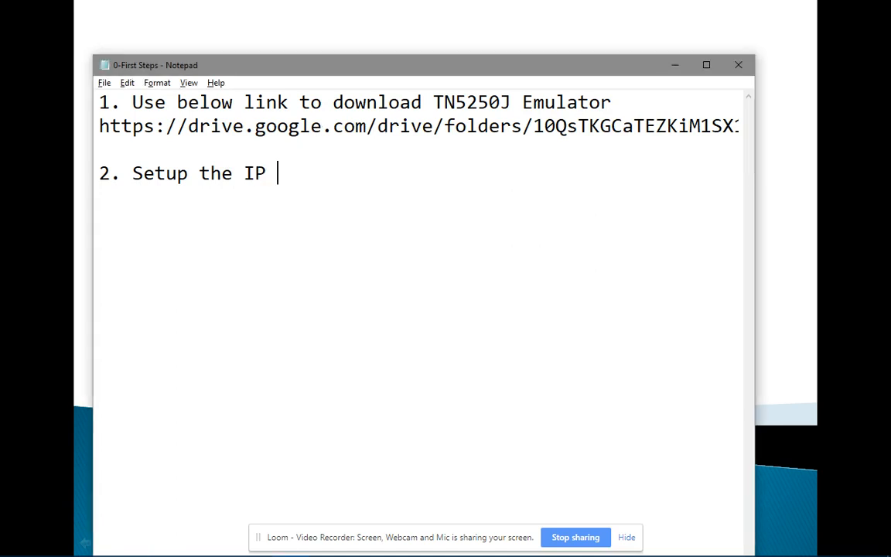
pyautogui.write('details')
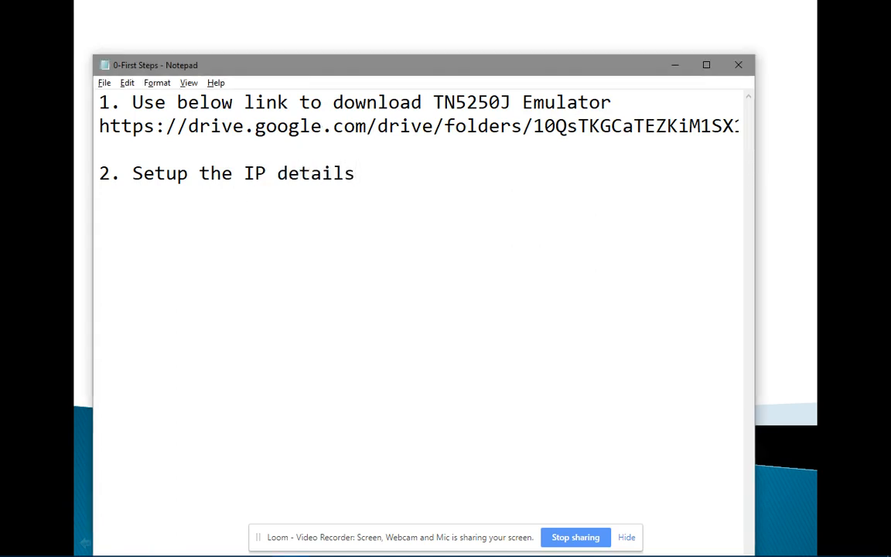
pyautogui.write('as PUB1.RZKH.DE')
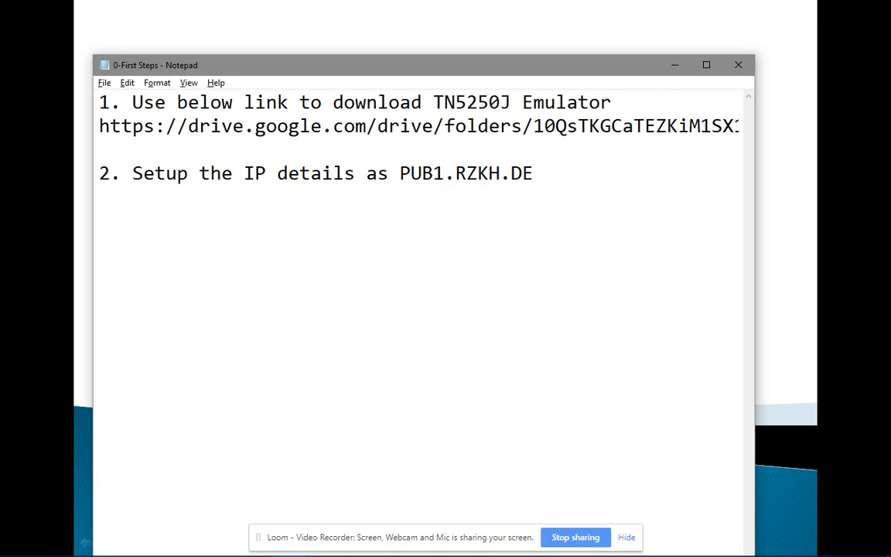
pyautogui.press('alt+tab')
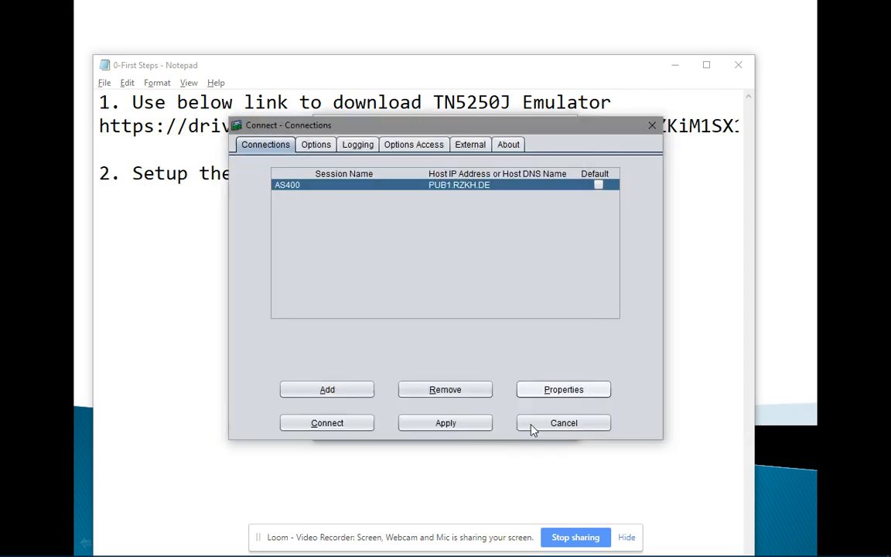
# Replace the existing session with a new one named AS400 pointing at host PUB1.RZKH.DE.
pyautogui.click(445, 390)
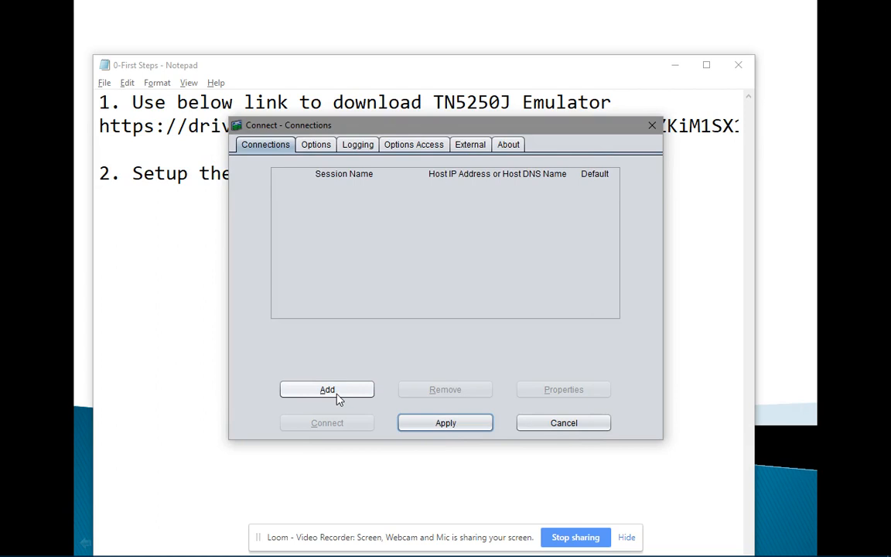
pyautogui.click(327, 390)
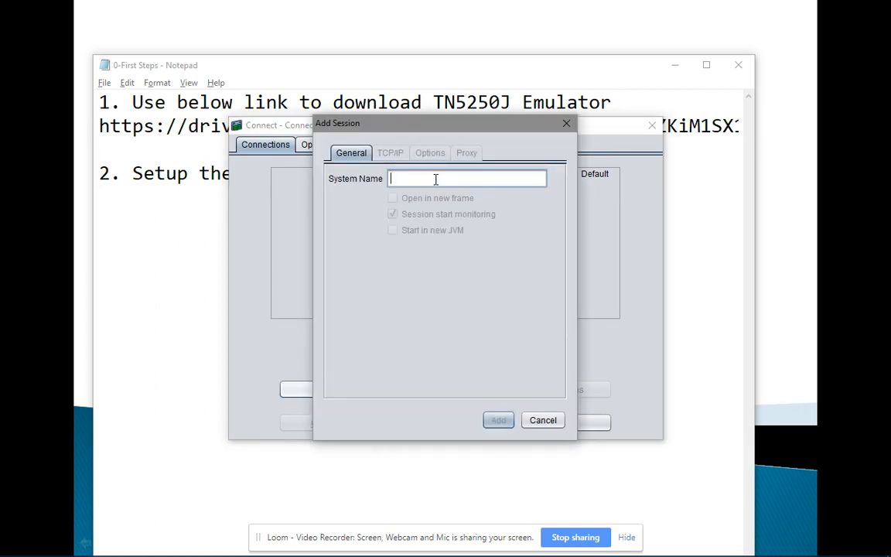
pyautogui.write('AS')
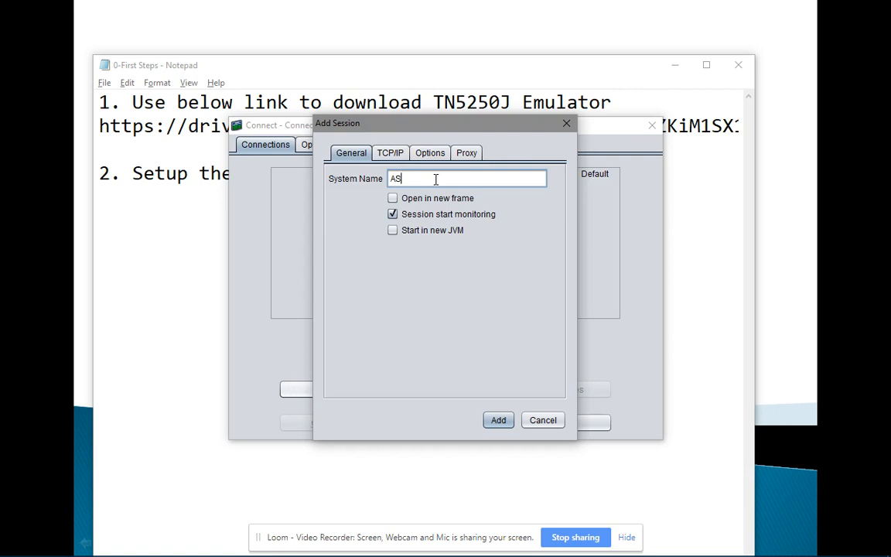
pyautogui.write('400')
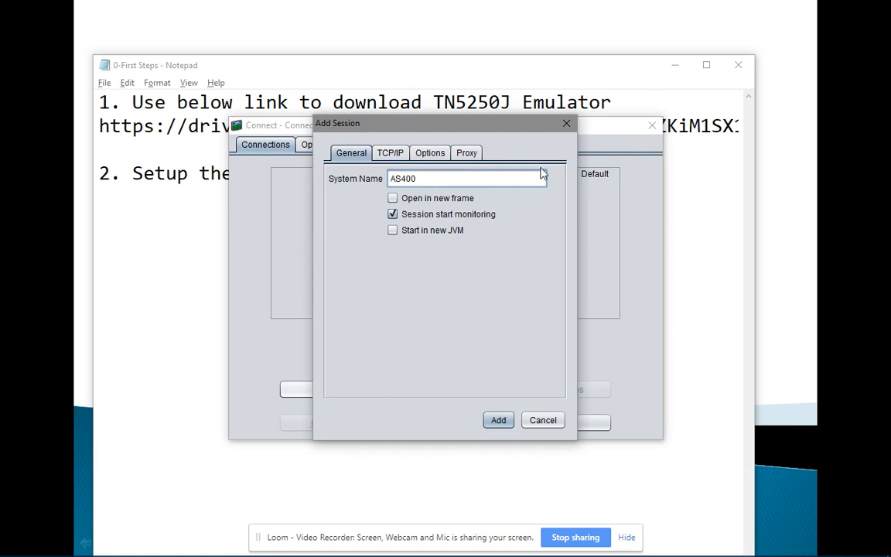
pyautogui.click(390, 153)
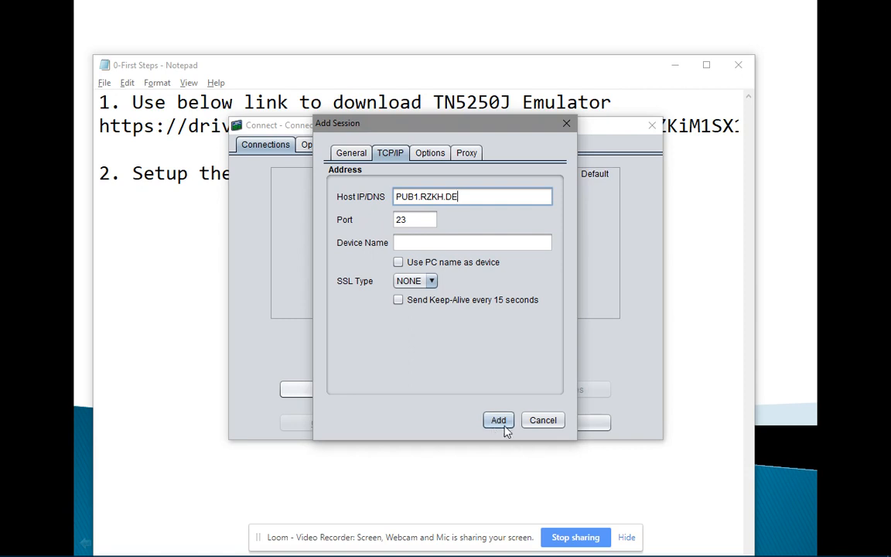
pyautogui.click(498, 421)
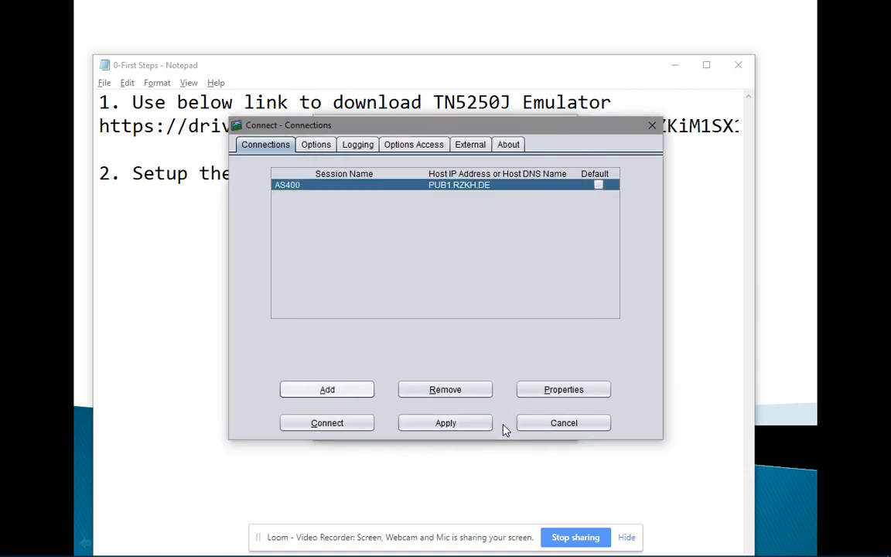
# Apply the updated session list and connect to the AS400 session.
pyautogui.click(326, 423)
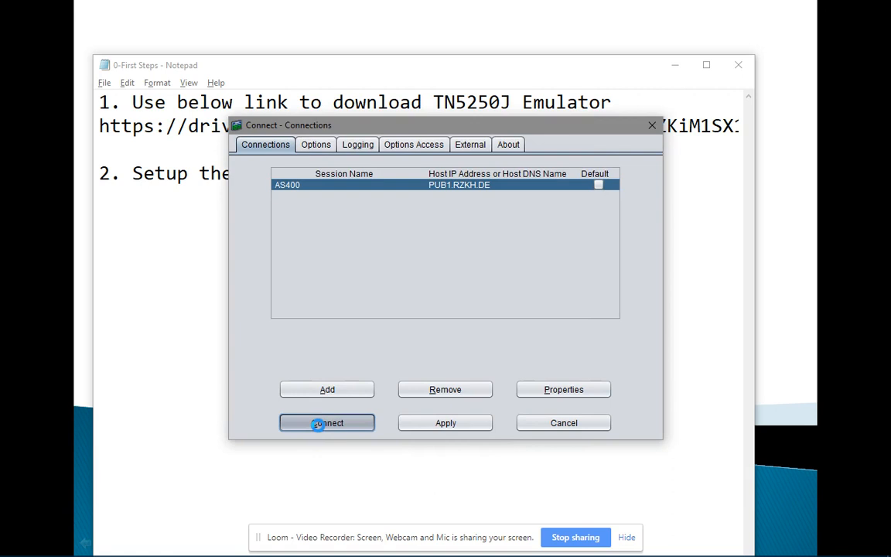
pyautogui.click(326, 422)
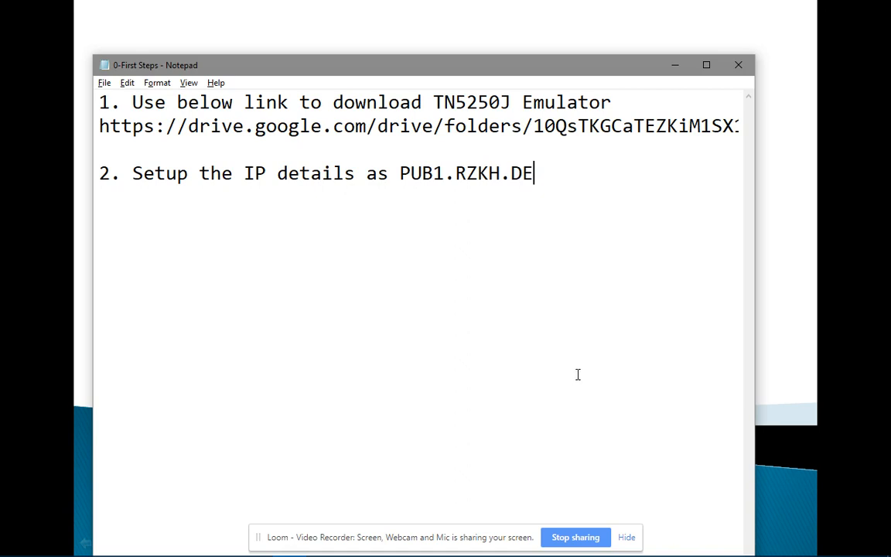
# Switch away from Notepad so the Windows desktop is showing.
pyautogui.press('alt+tab')
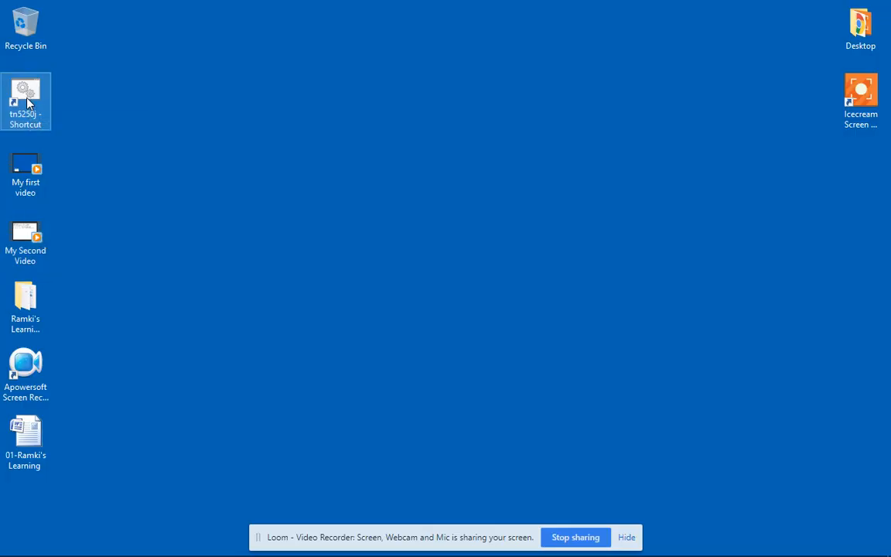
# Relaunch tn5250j, recreate the AS400 session for host PUB1.RZKH.DE and connect to it.
pyautogui.doubleClick(25, 102)
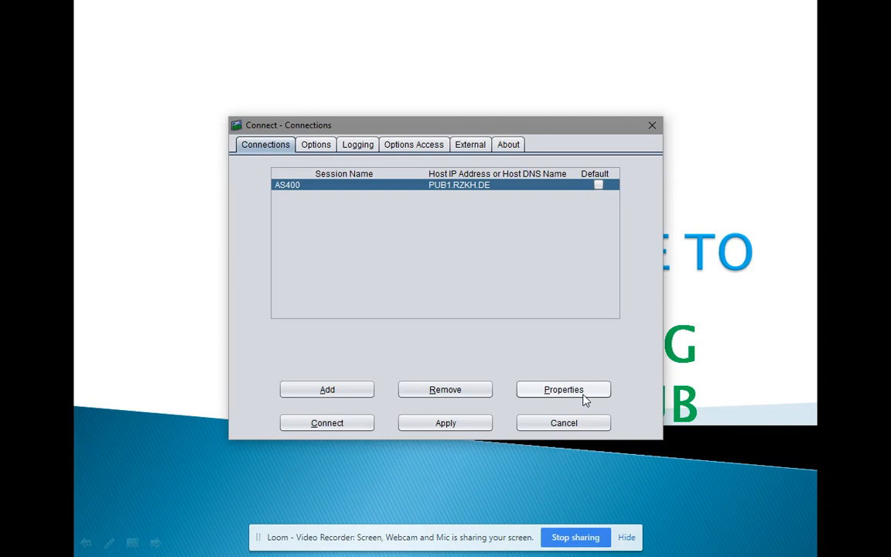
pyautogui.click(445, 390)
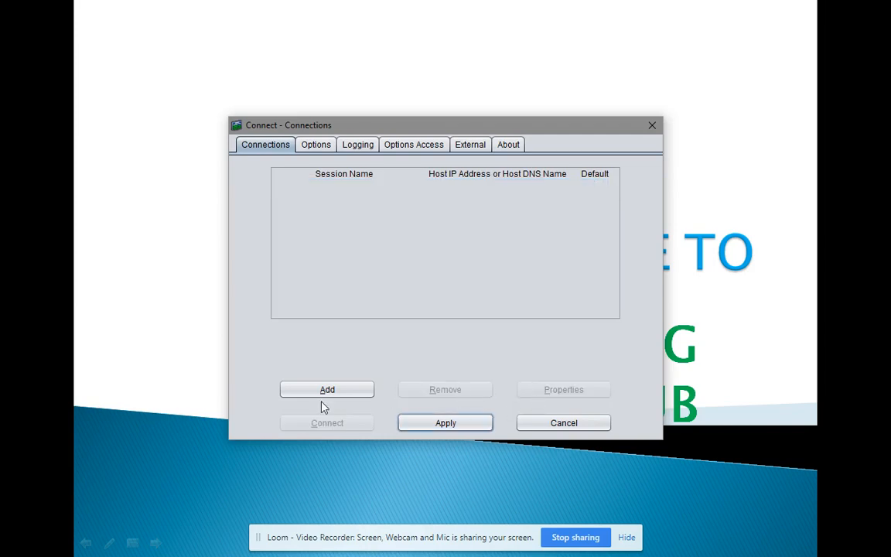
pyautogui.click(327, 390)
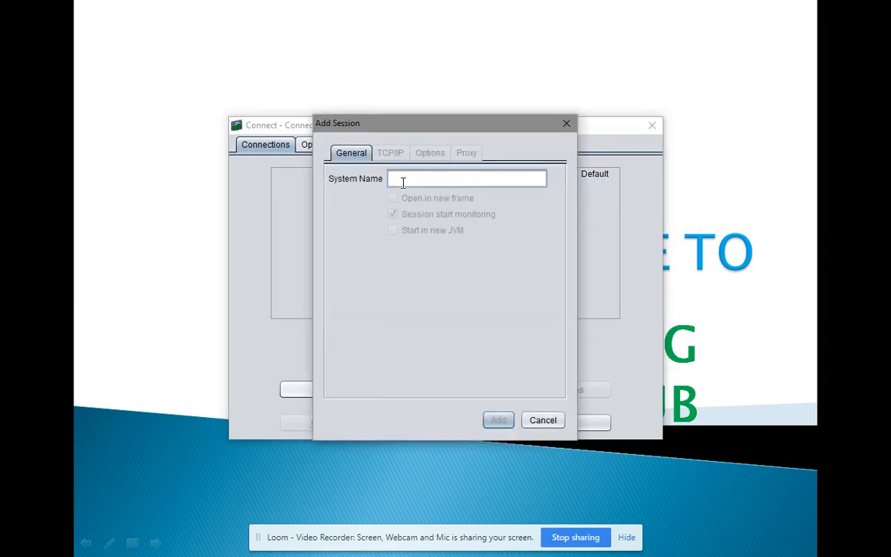
pyautogui.write('AS400')
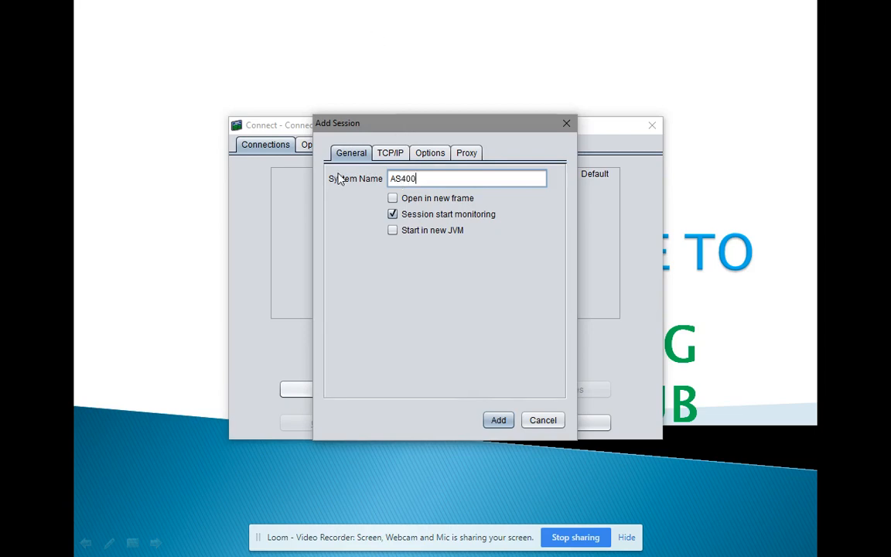
pyautogui.click(390, 153)
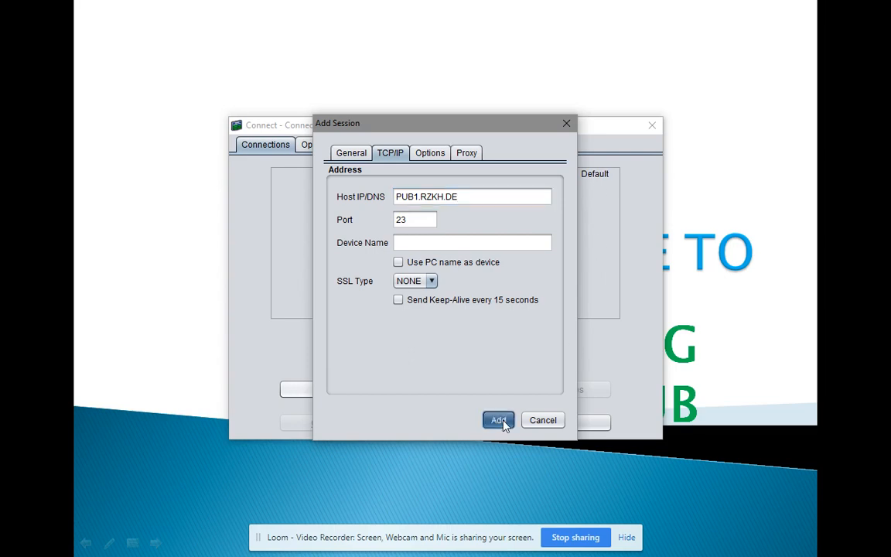
pyautogui.click(499, 421)
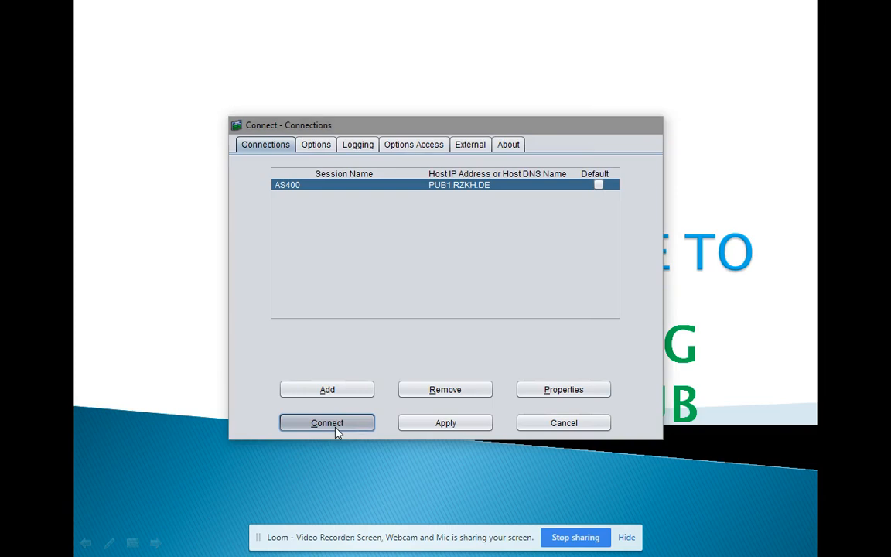
pyautogui.click(327, 423)
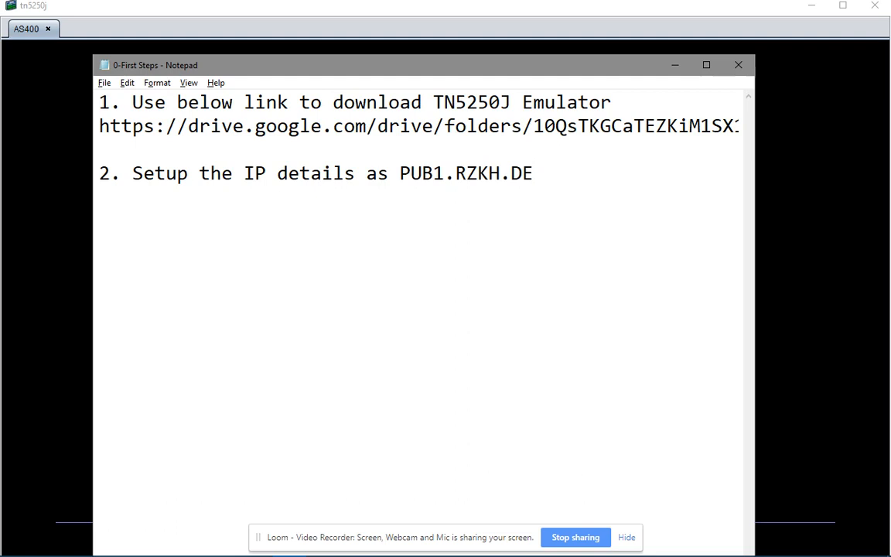
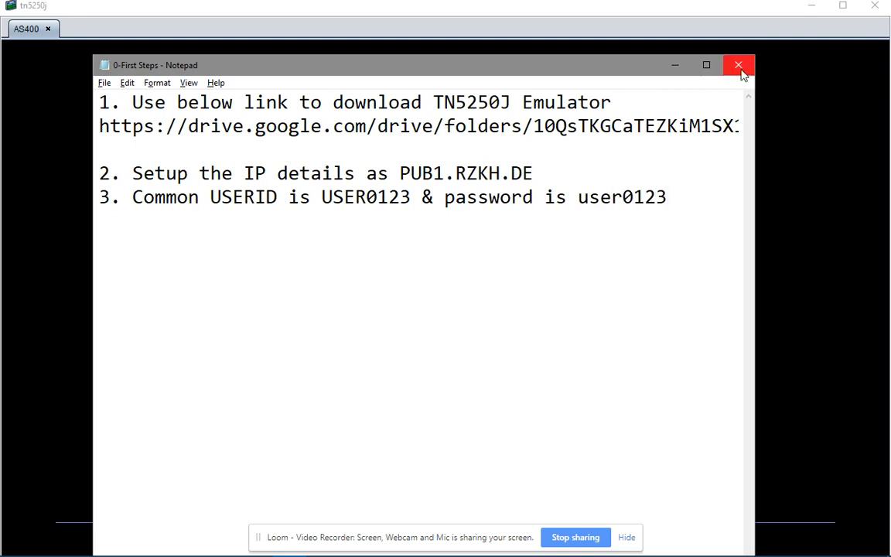
pyautogui.click(738, 65)
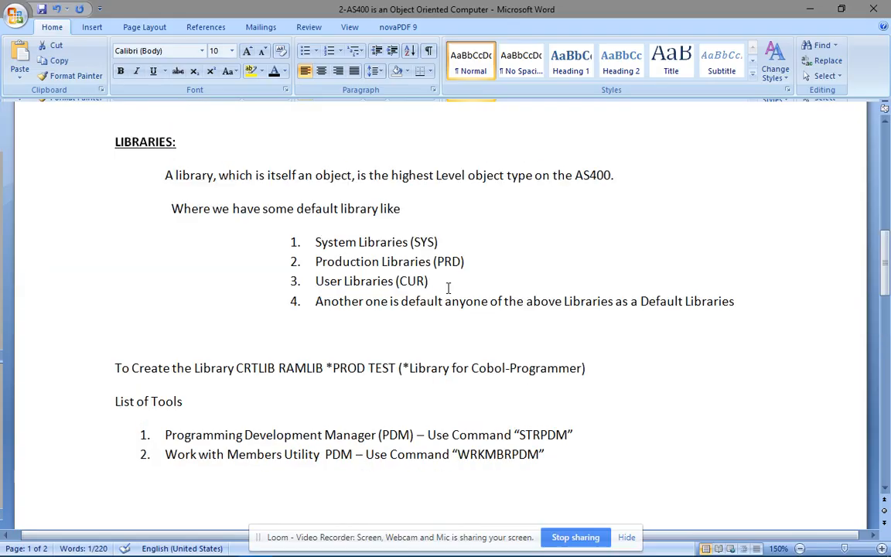
pyautogui.scroll(-3)
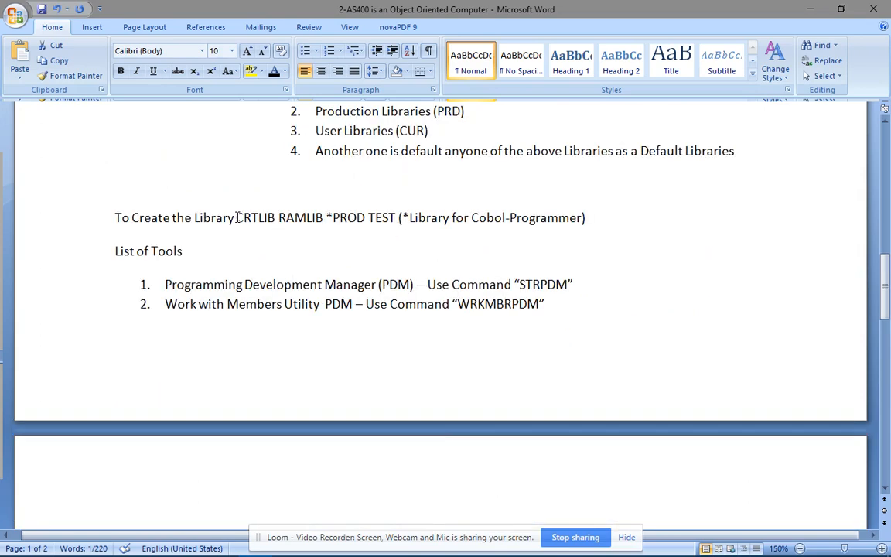
pyautogui.doubleClick(301, 217)
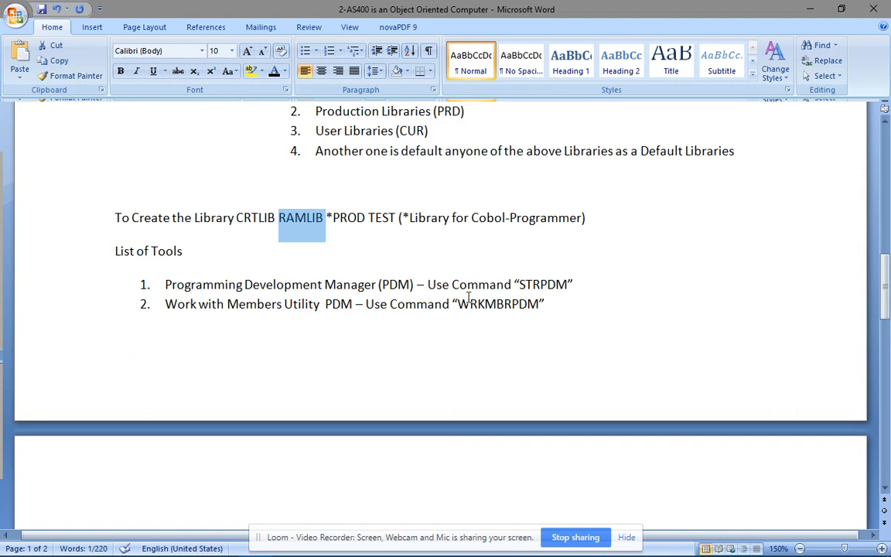
pyautogui.doubleClick(541, 285)
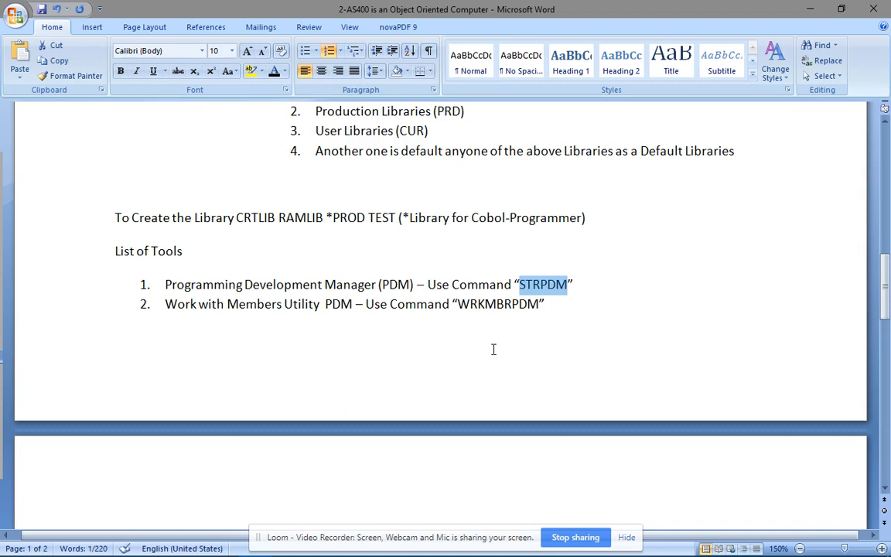
pyautogui.doubleClick(498, 303)
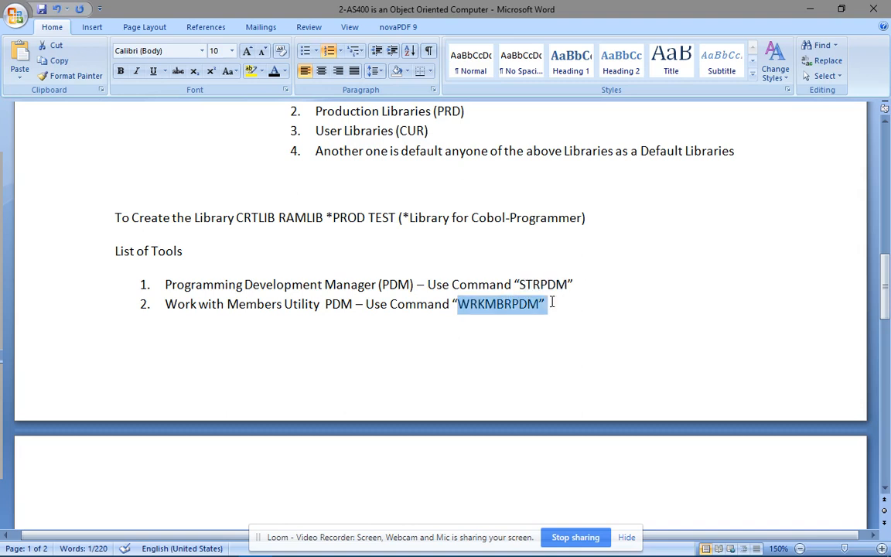